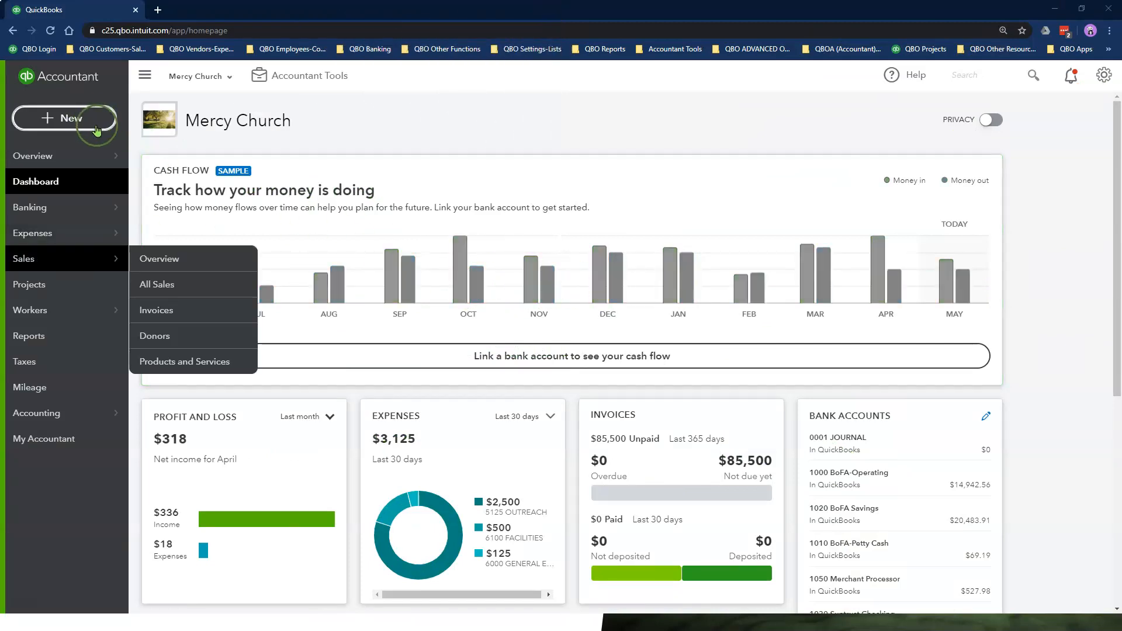
Start new sales receipt #1011 from the + New menu.
left_click(64, 118)
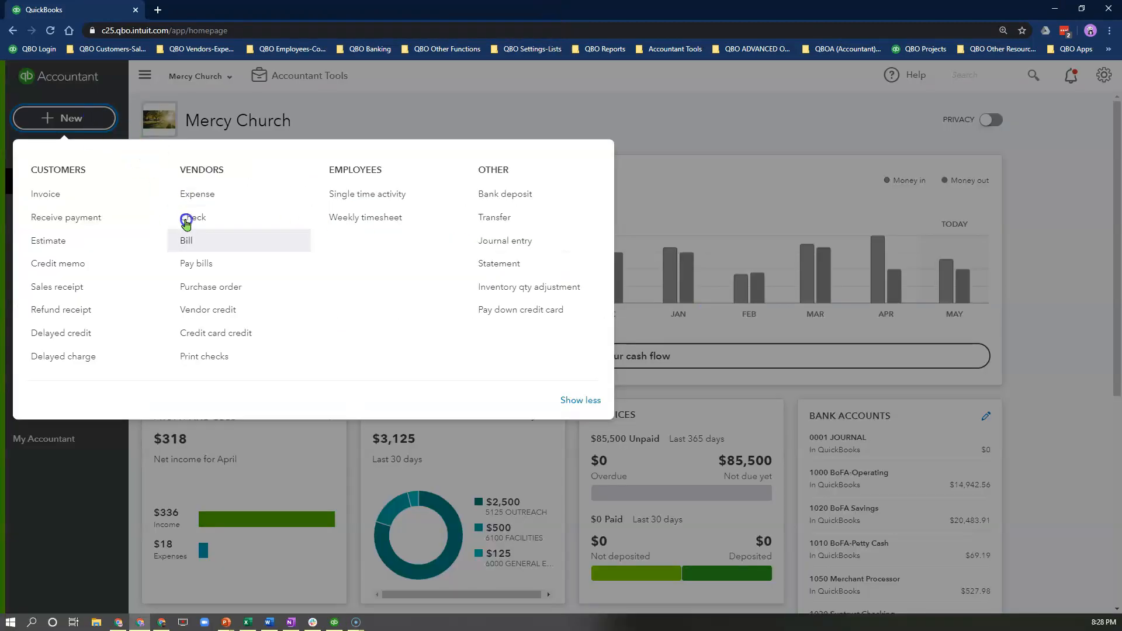
mouse_move(58, 263)
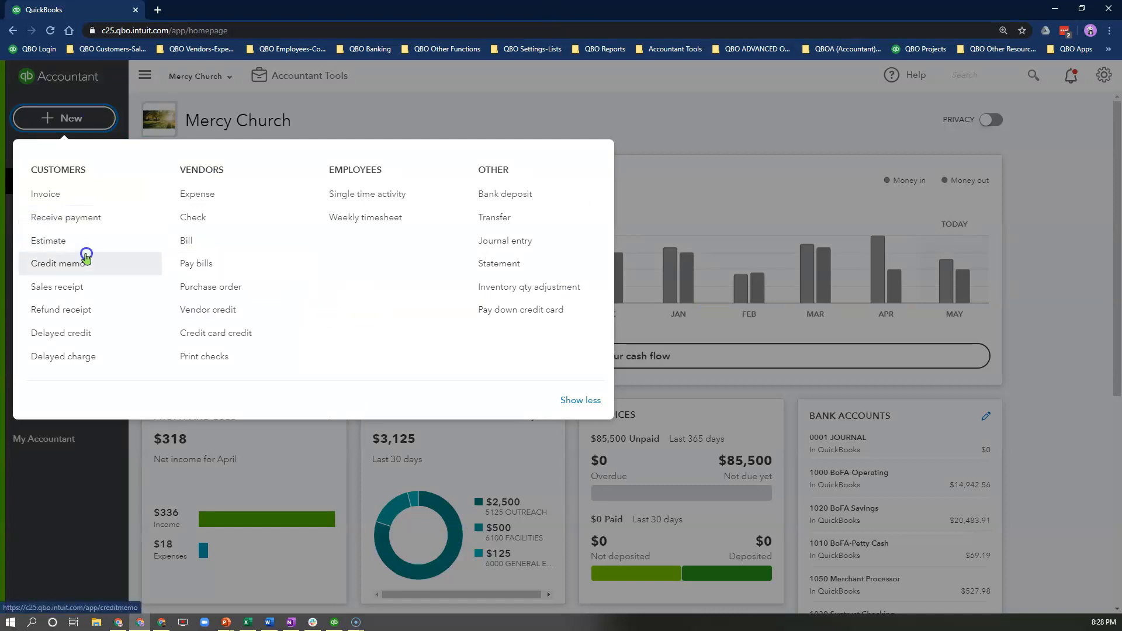
mouse_move(56, 286)
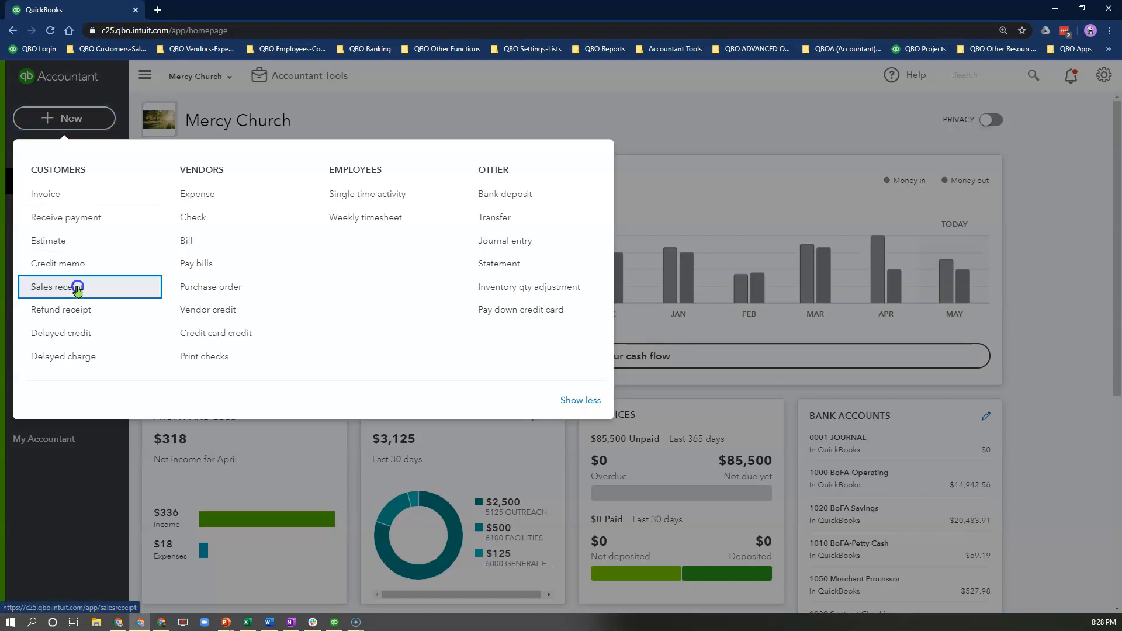
left_click(54, 287)
type("Outreach Ministry:Mission Fund")
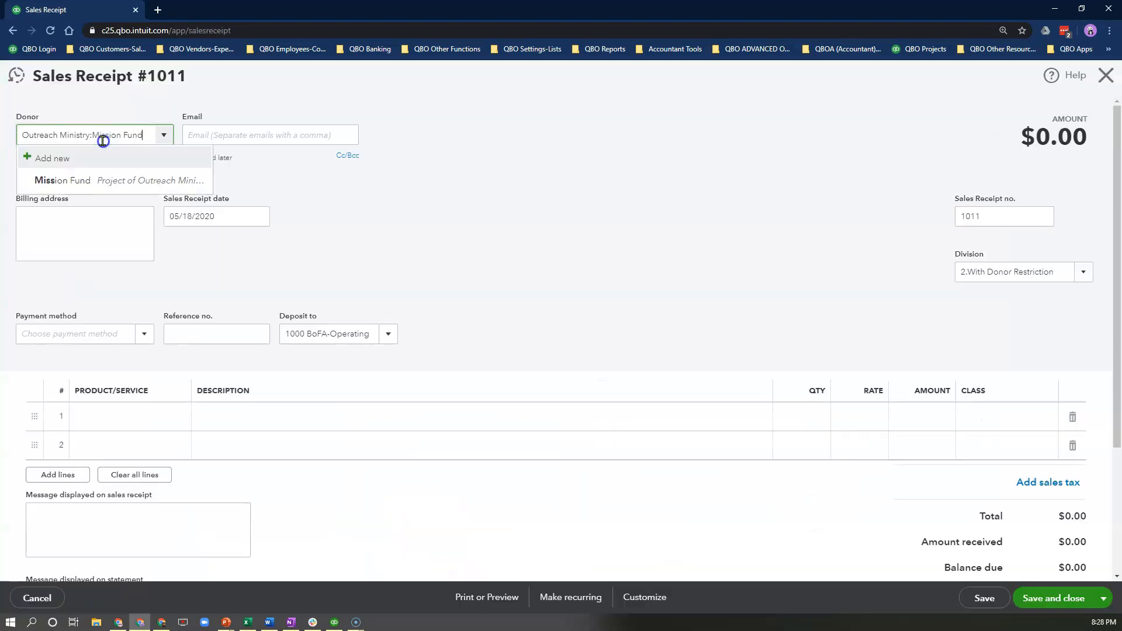
Set the receipt's donor to Outreach Ministry:Mission Fund and its date to 04/01/2020.
left_click(64, 182)
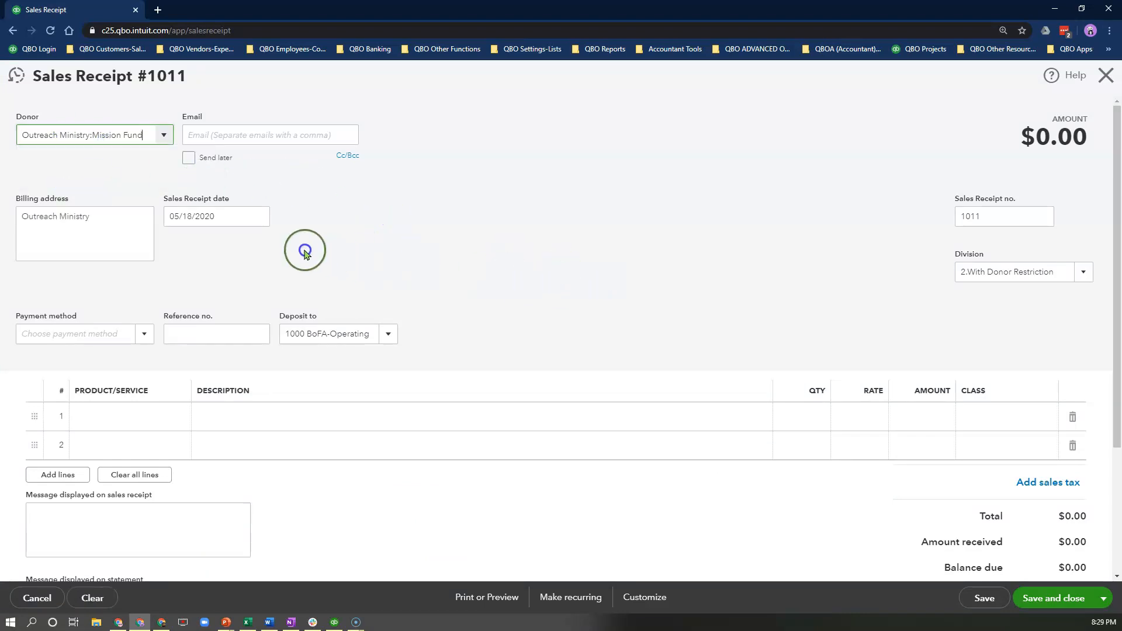
left_click(257, 216)
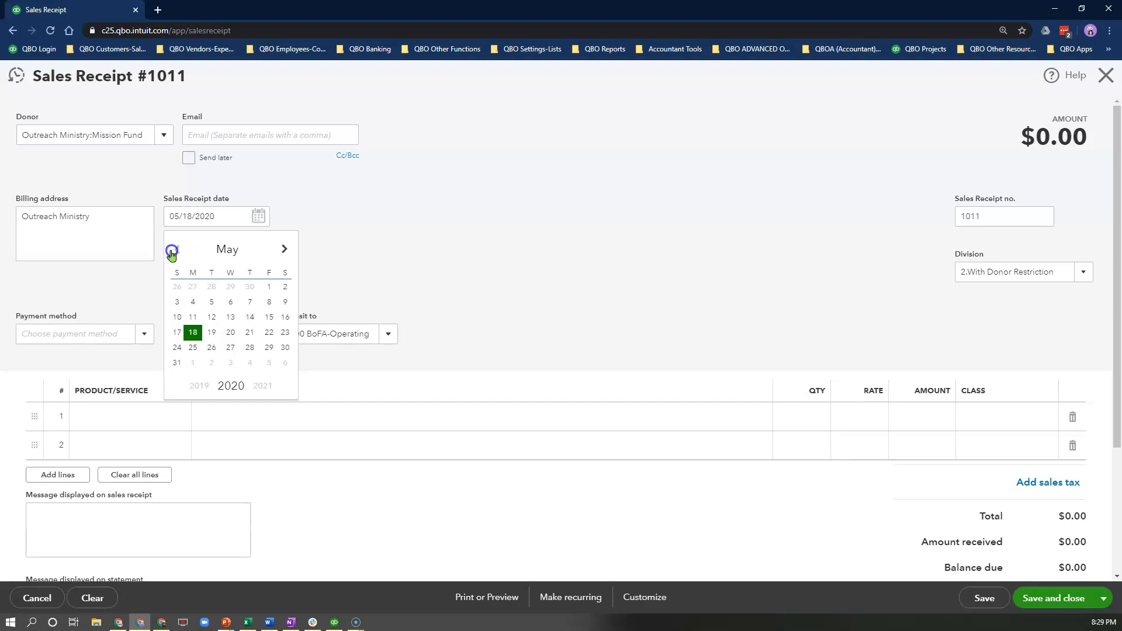
left_click(172, 249)
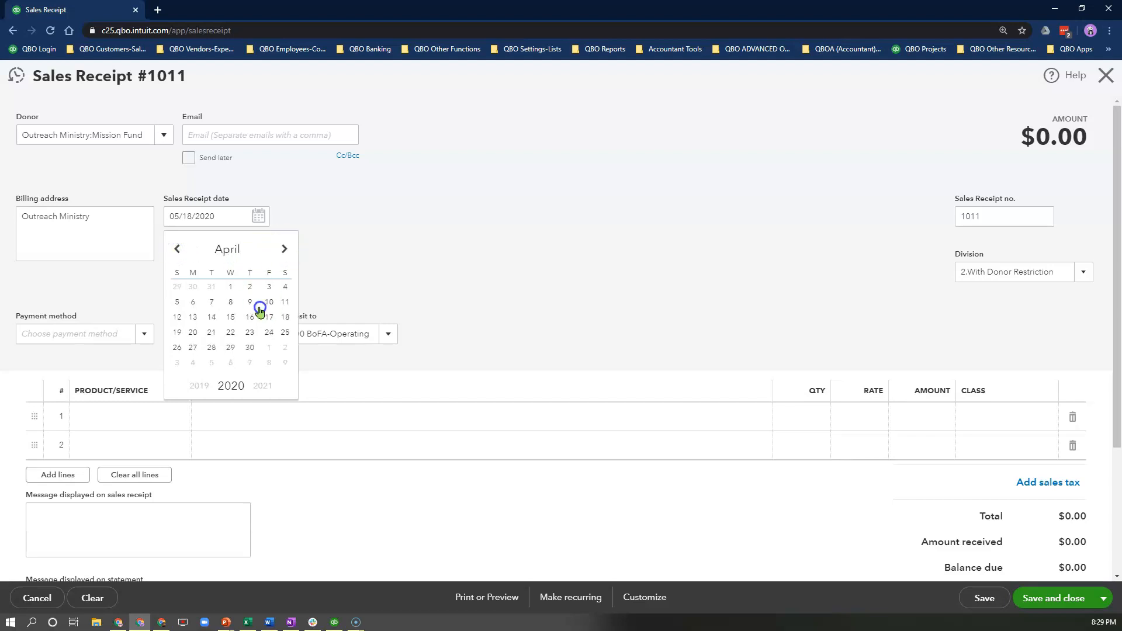
left_click(230, 287)
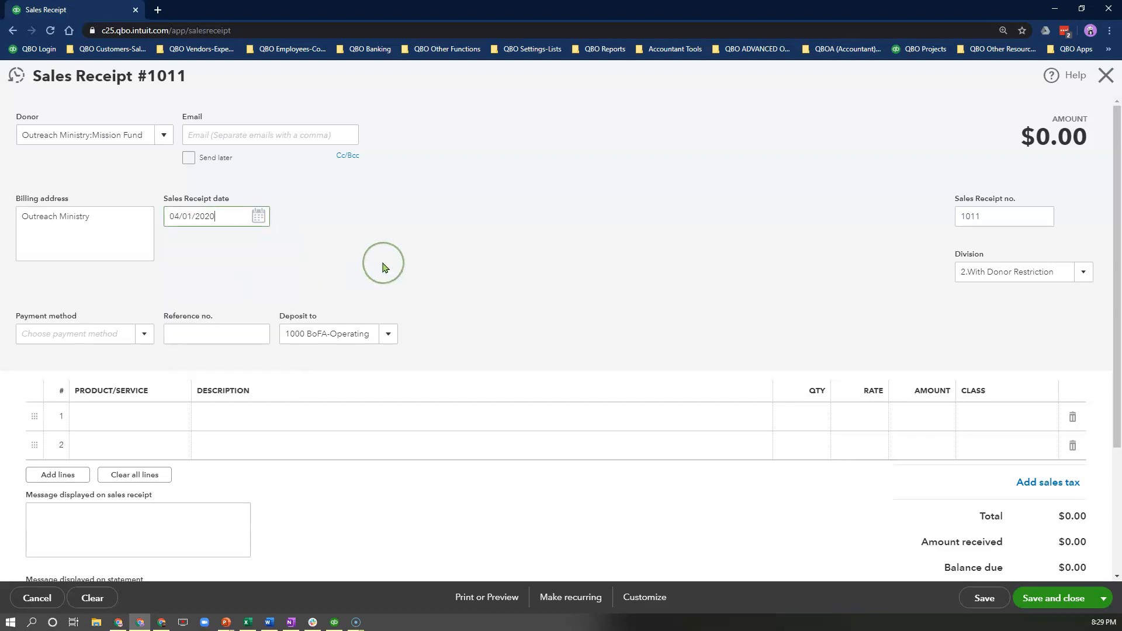
left_click(208, 216)
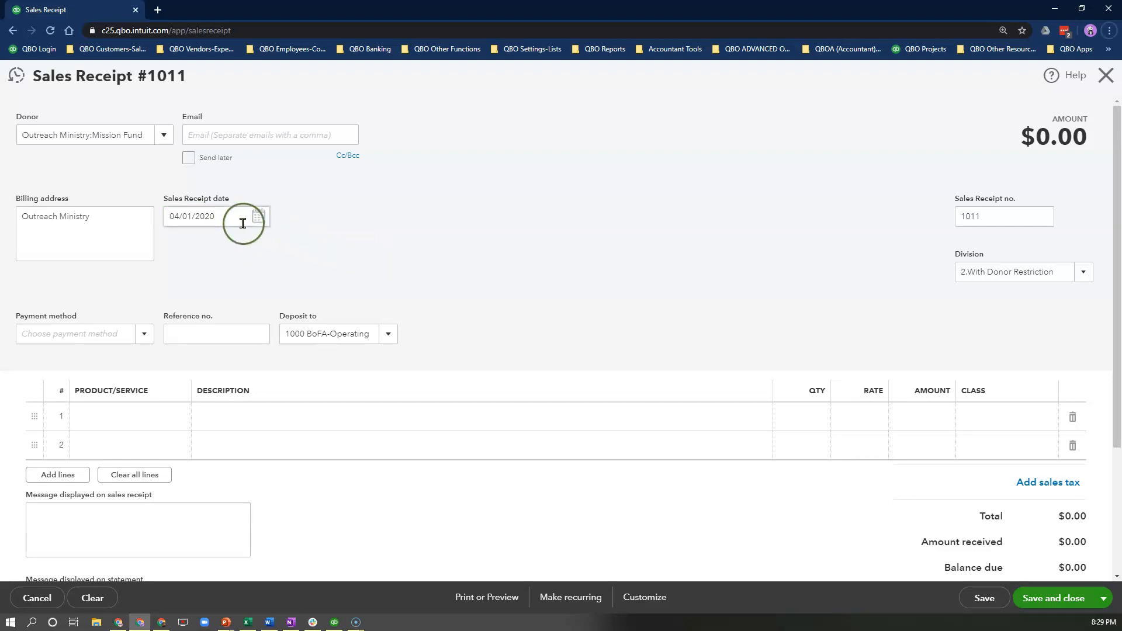
mouse_move(279, 229)
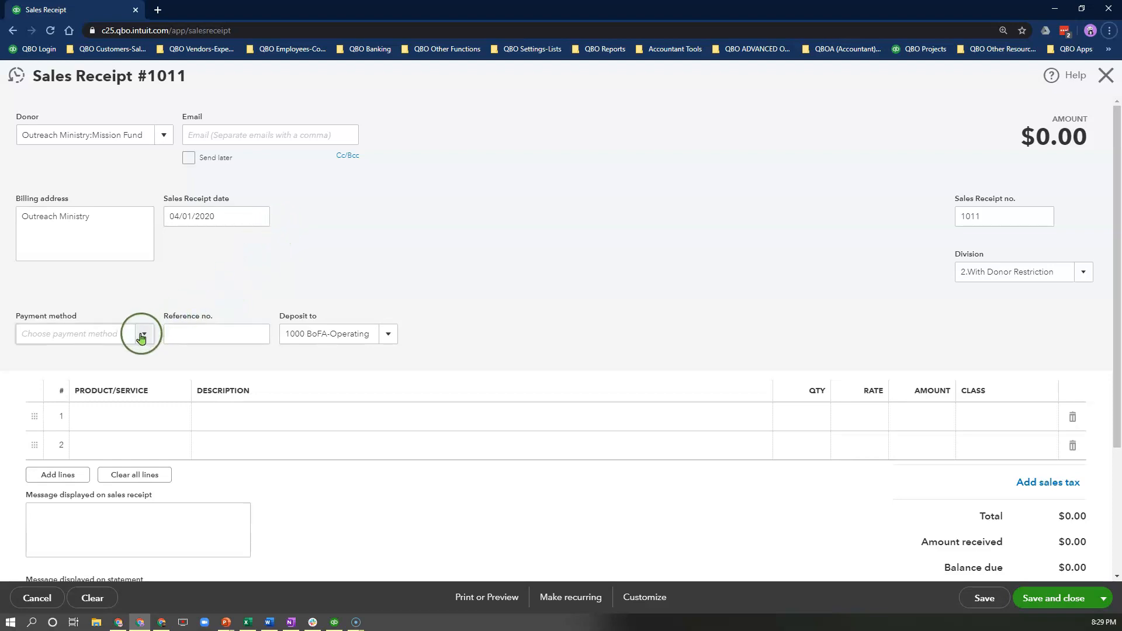
Set payment method Check, reference no. 1056, and deposit account 1200 Undeposited Funds.
left_click(141, 338)
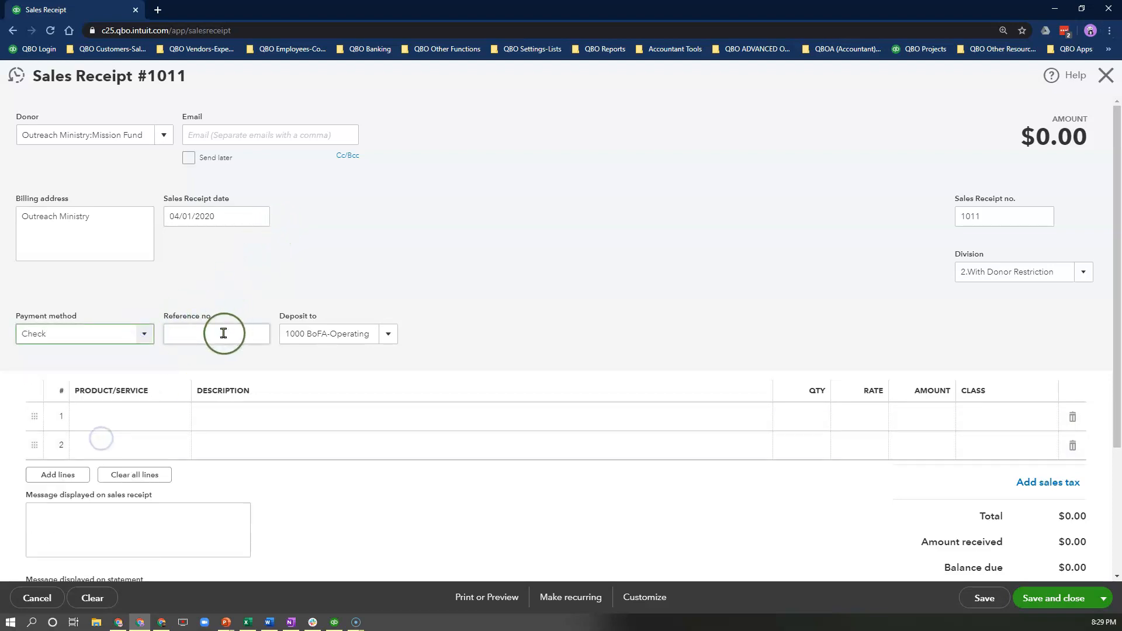
type("1")
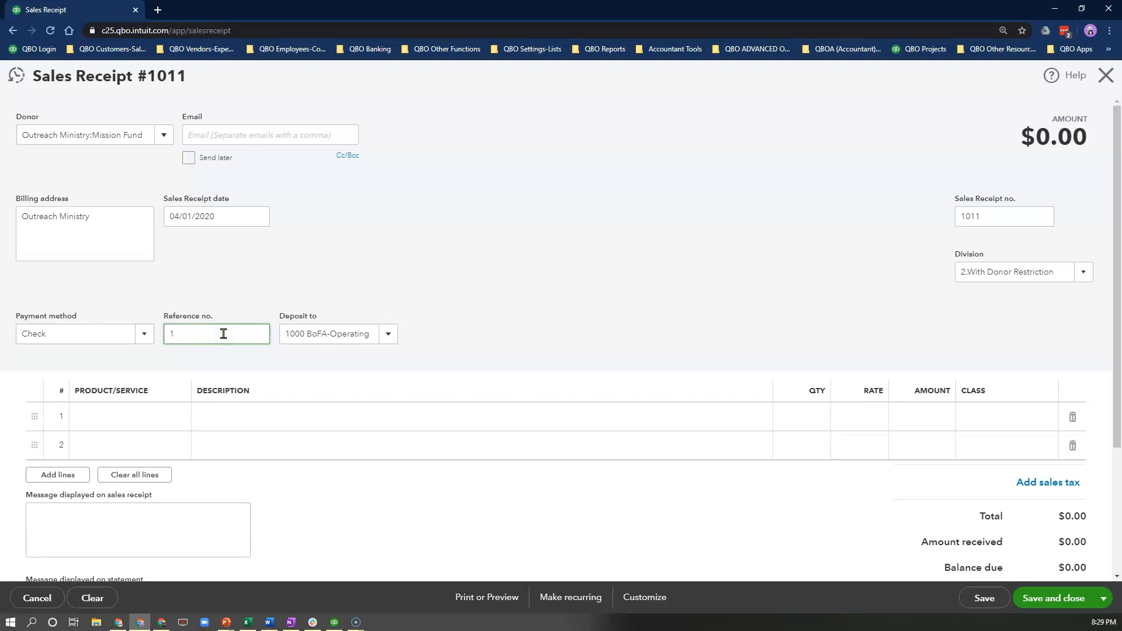
type("1056")
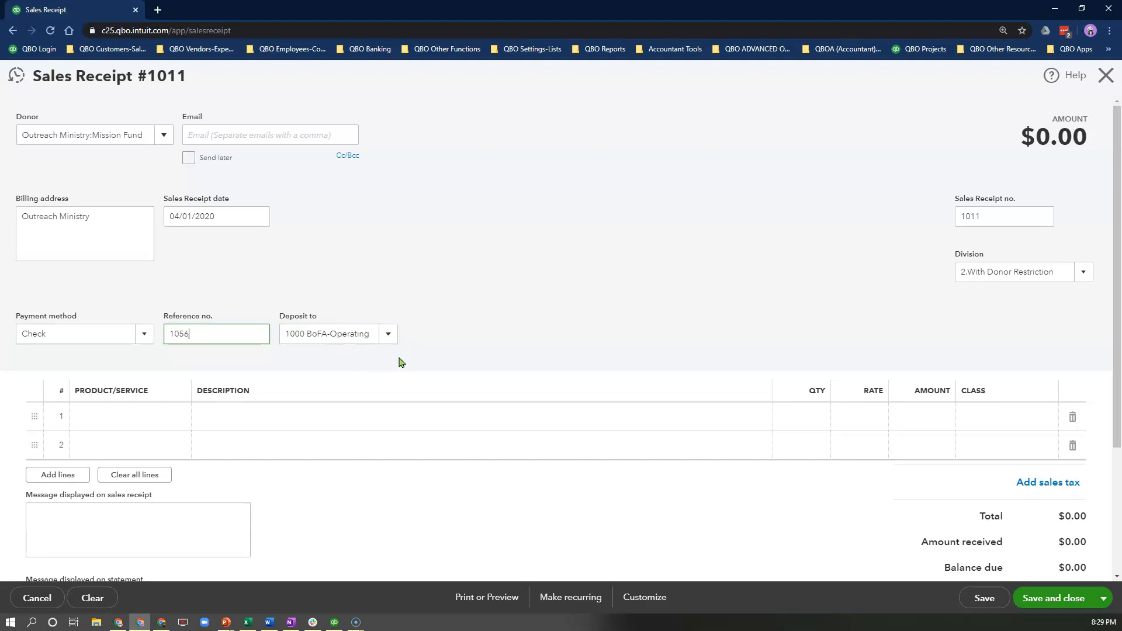
left_click(389, 333)
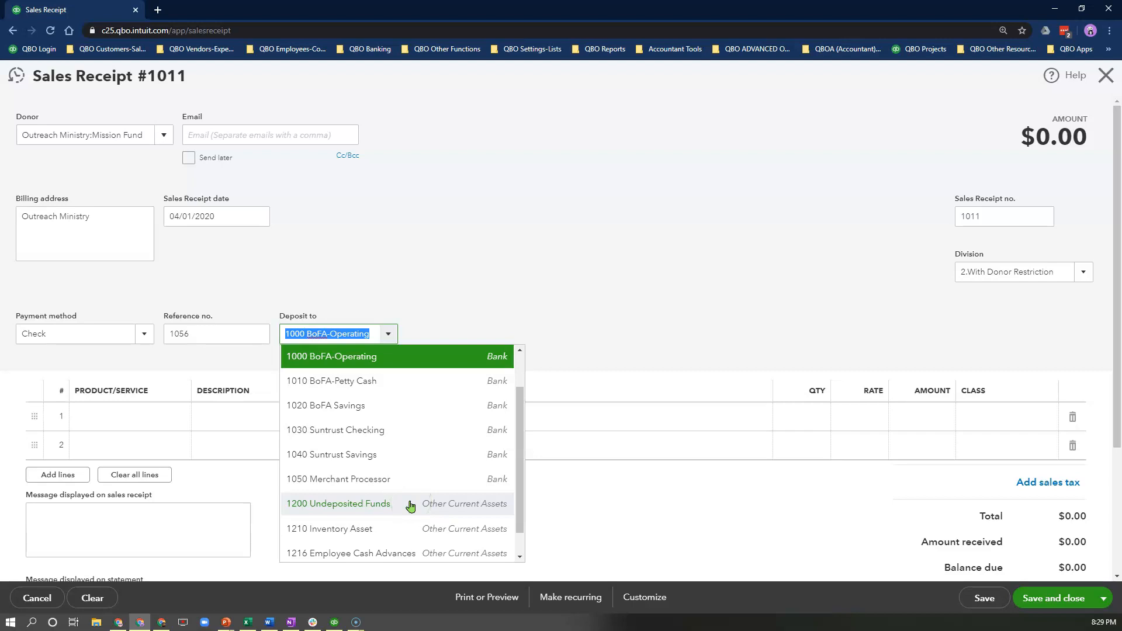
left_click(339, 503)
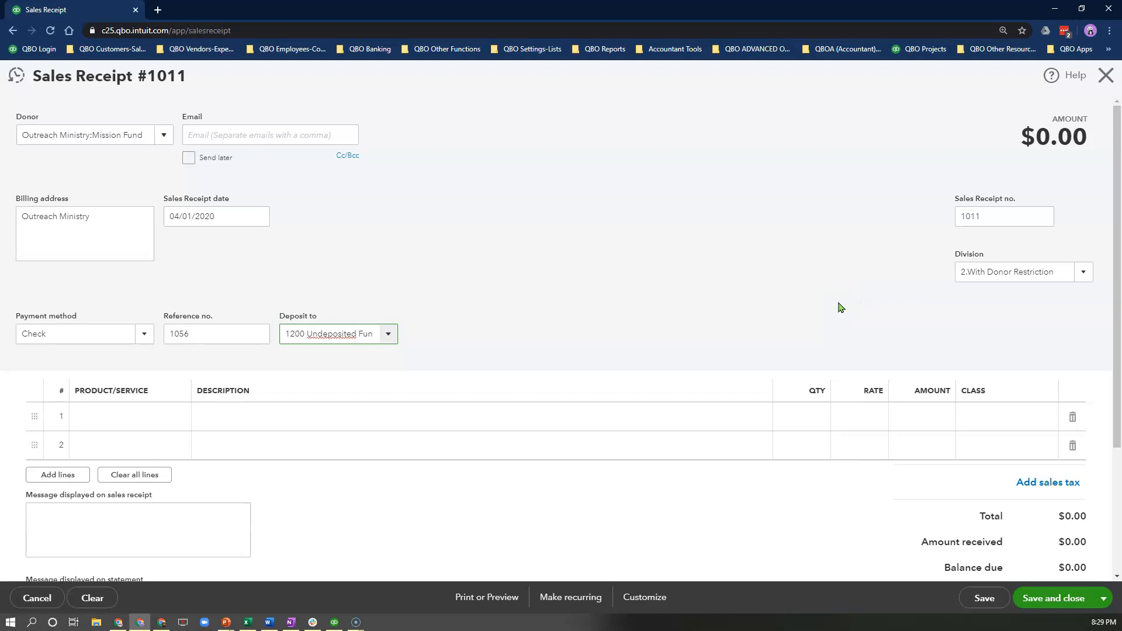
left_click(1016, 272)
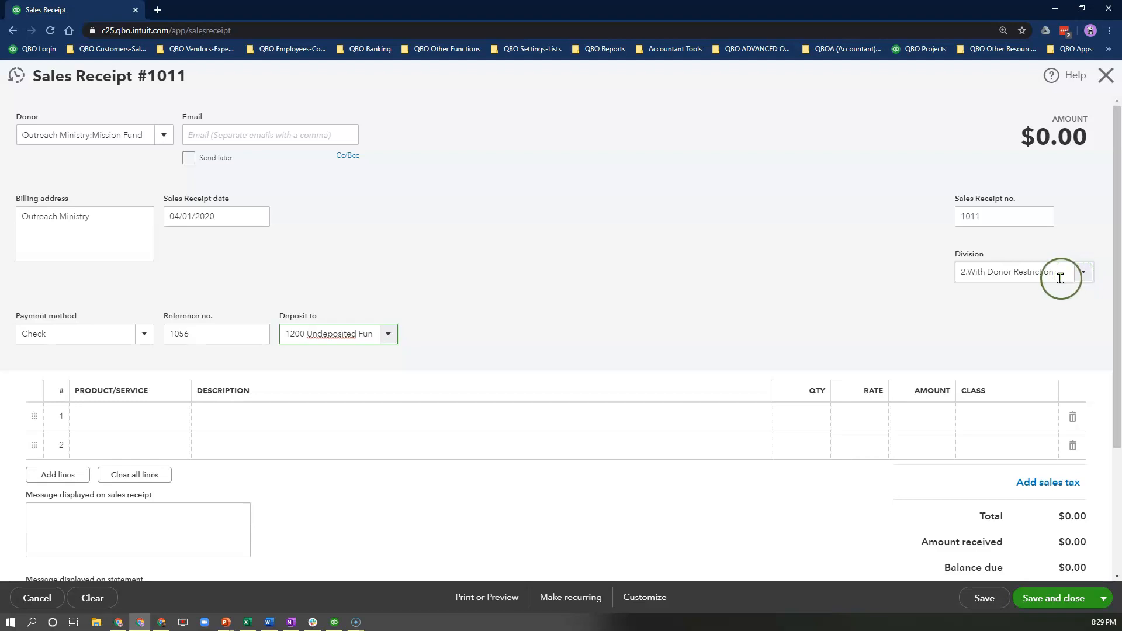
left_click(129, 415)
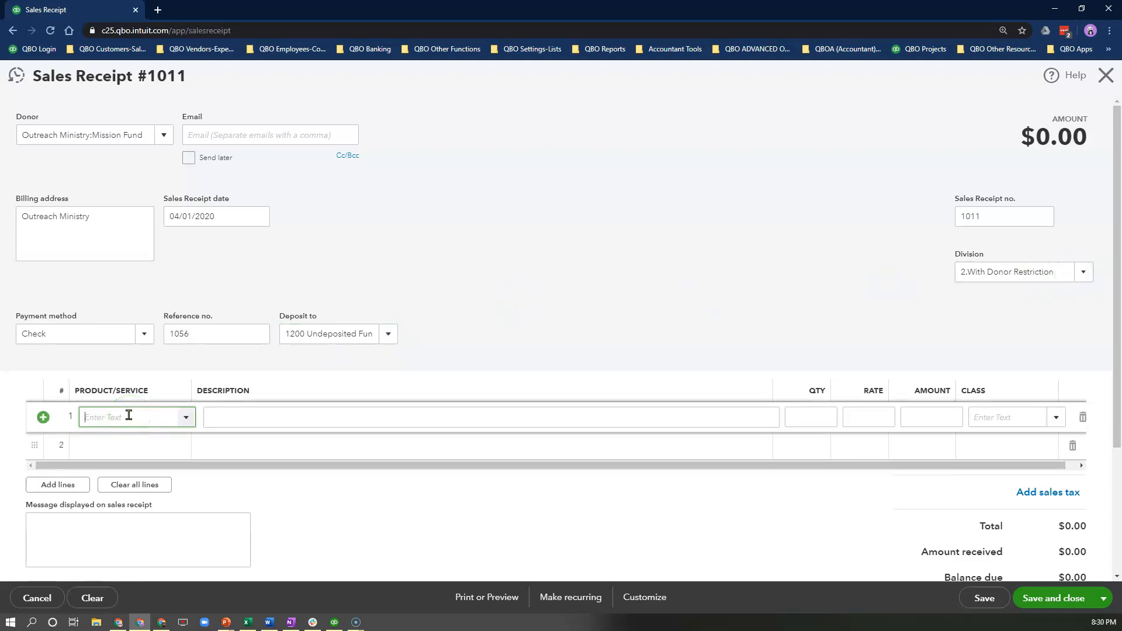
Add a Donations line 'Donation to provide food for kids in need' at 5,000 with a class.
type("don")
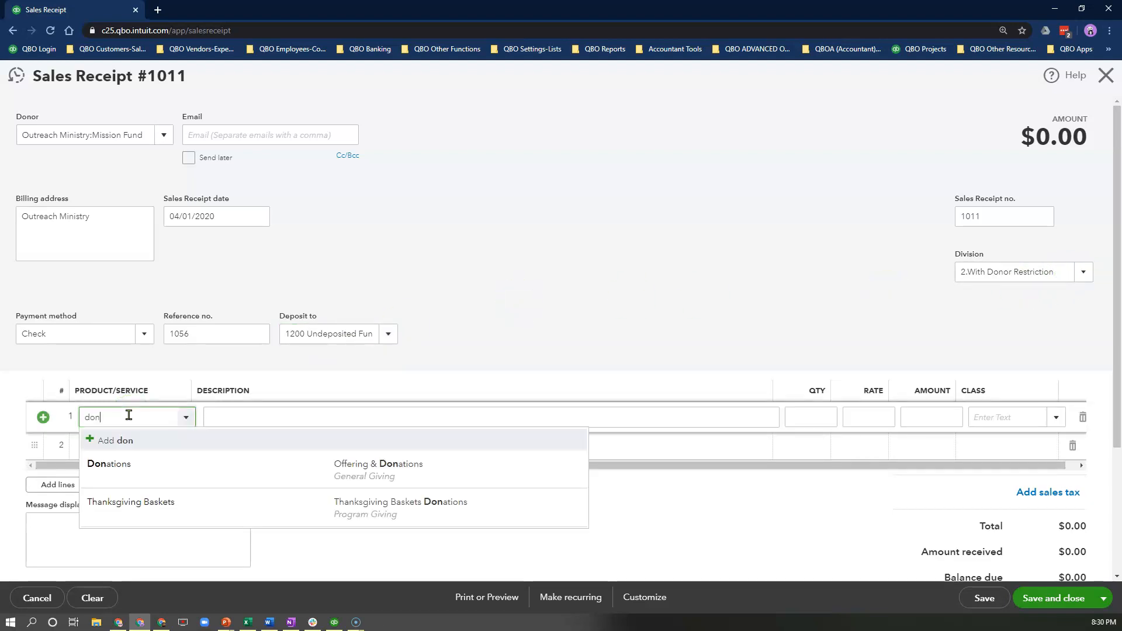
left_click(108, 463)
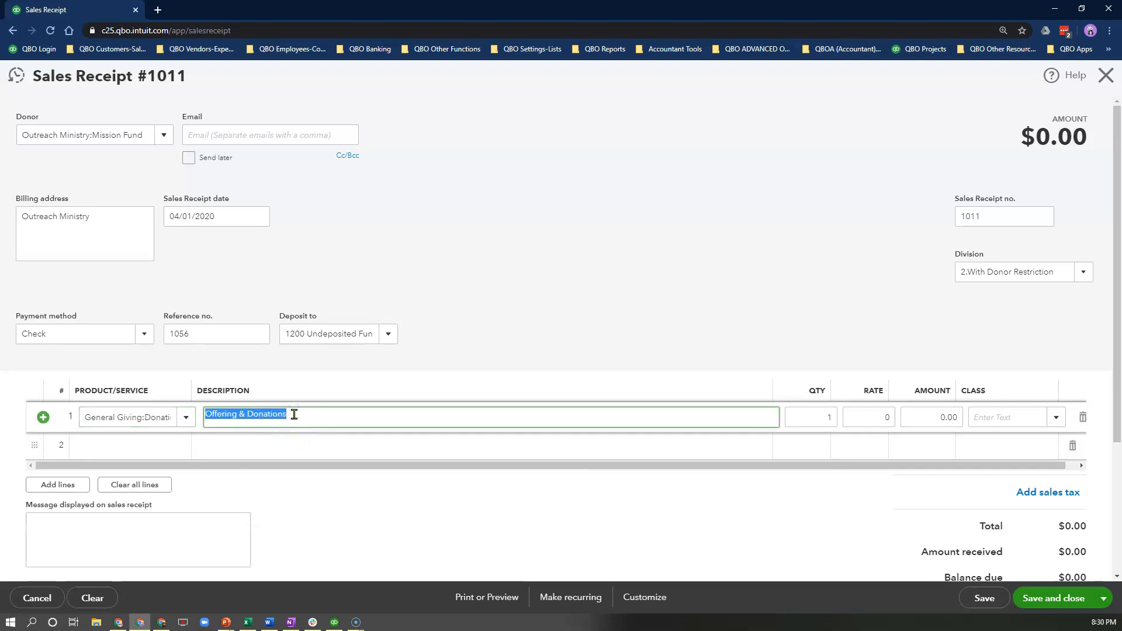
type("Donation to provide food for kids in need")
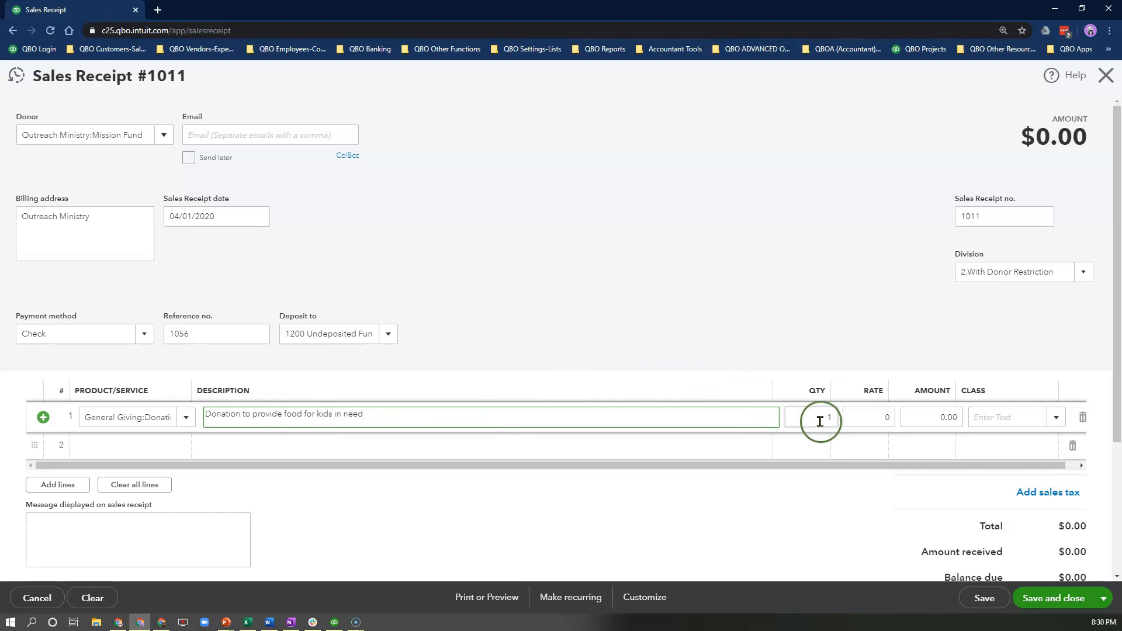
left_click(866, 418)
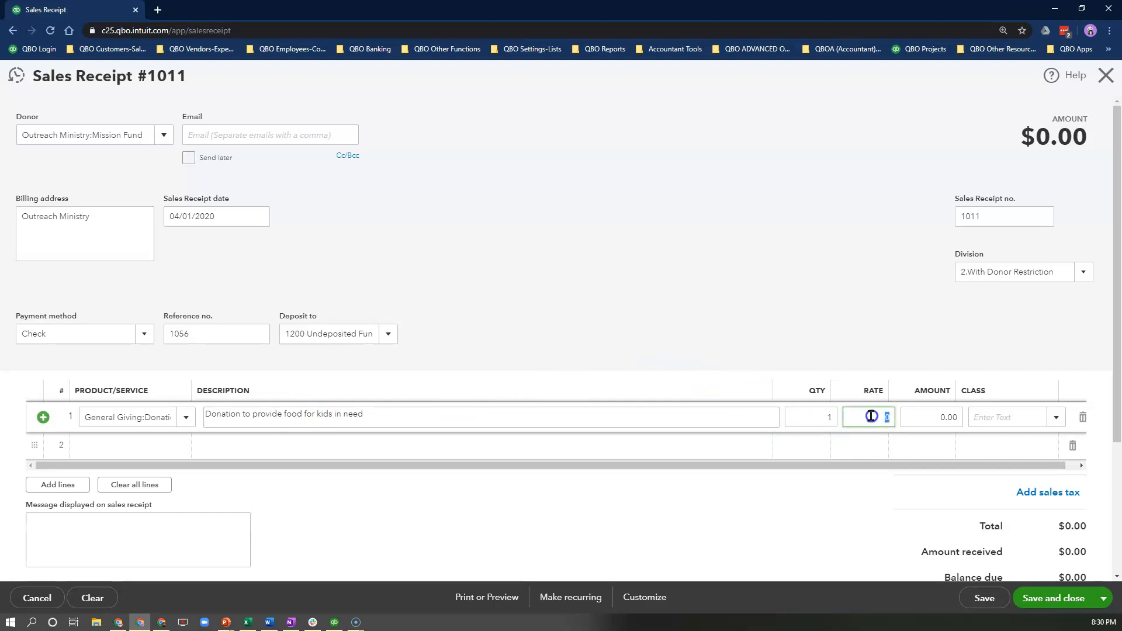
type("5000")
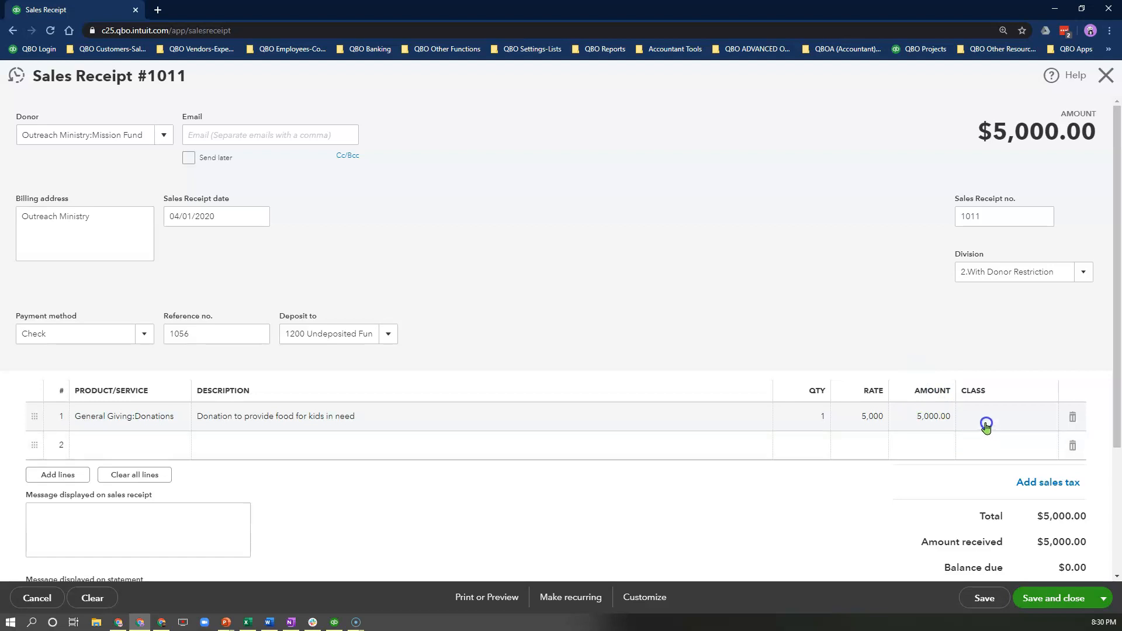
left_click(1010, 417)
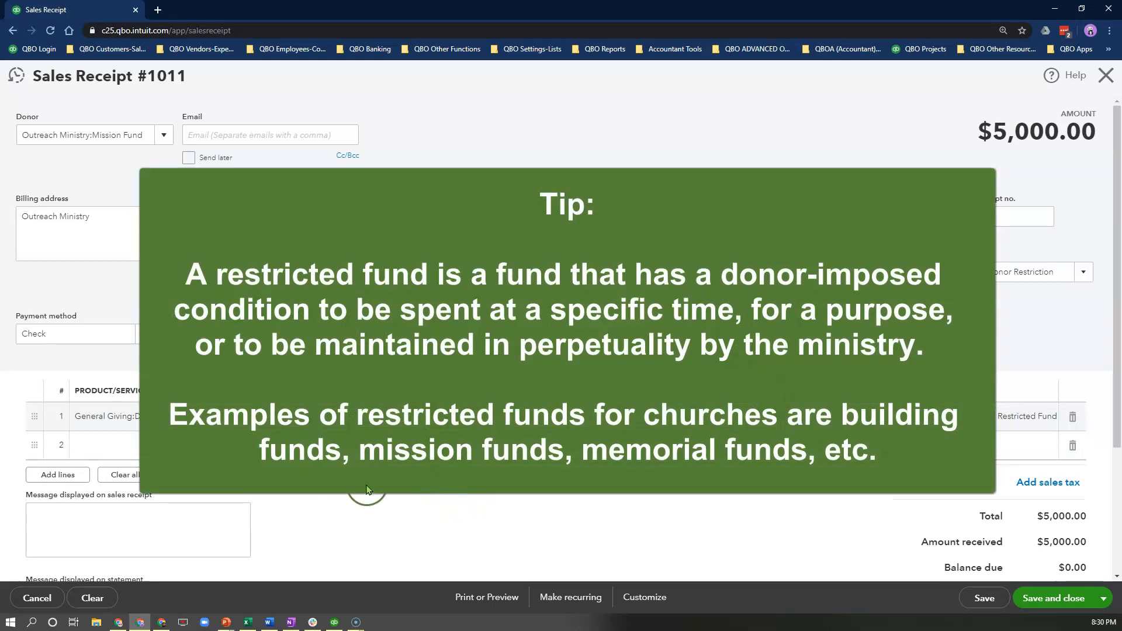
scroll("down", 3)
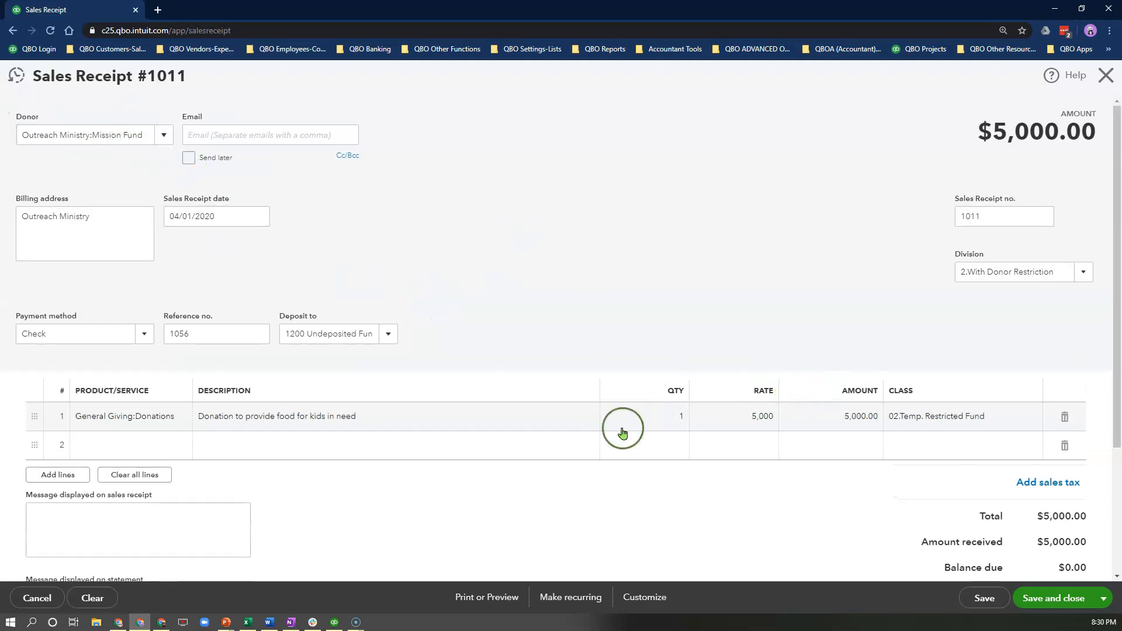
Scroll to the bottom of sales receipt #1011.
scroll("down", 3)
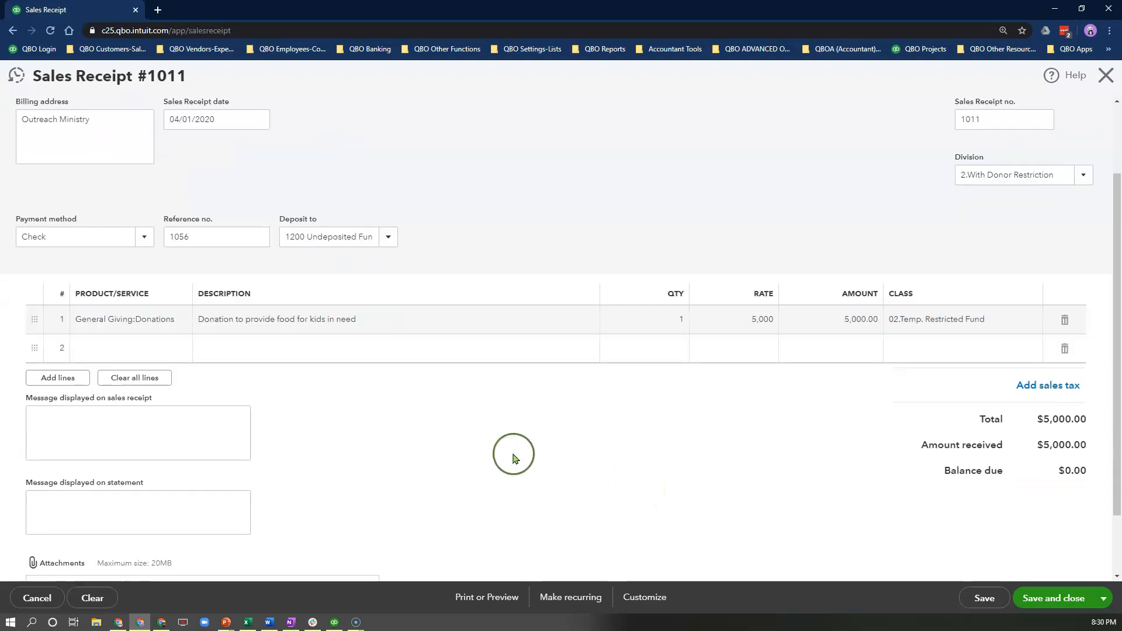
scroll("down", 3)
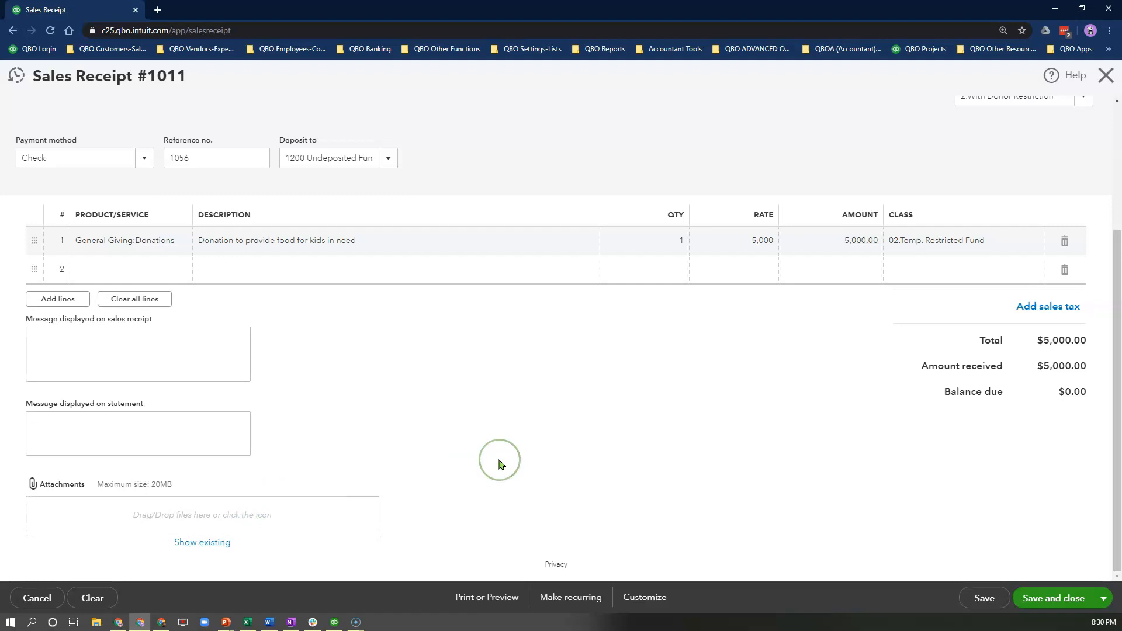
mouse_move(636, 387)
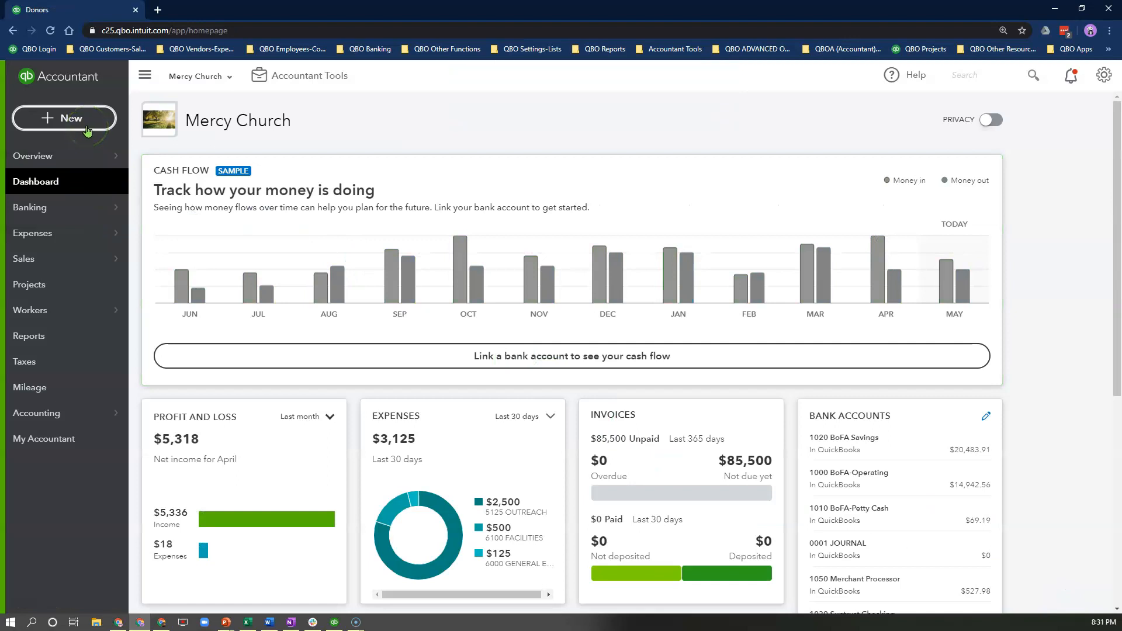
mouse_move(86, 130)
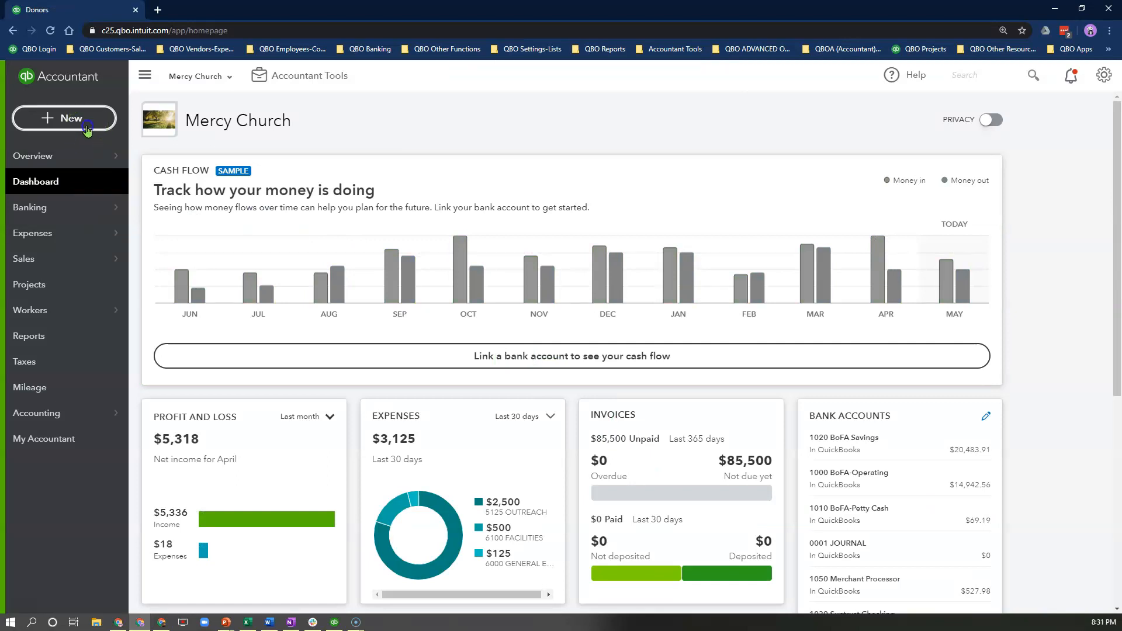
Start a new bank deposit from the + New menu.
left_click(64, 118)
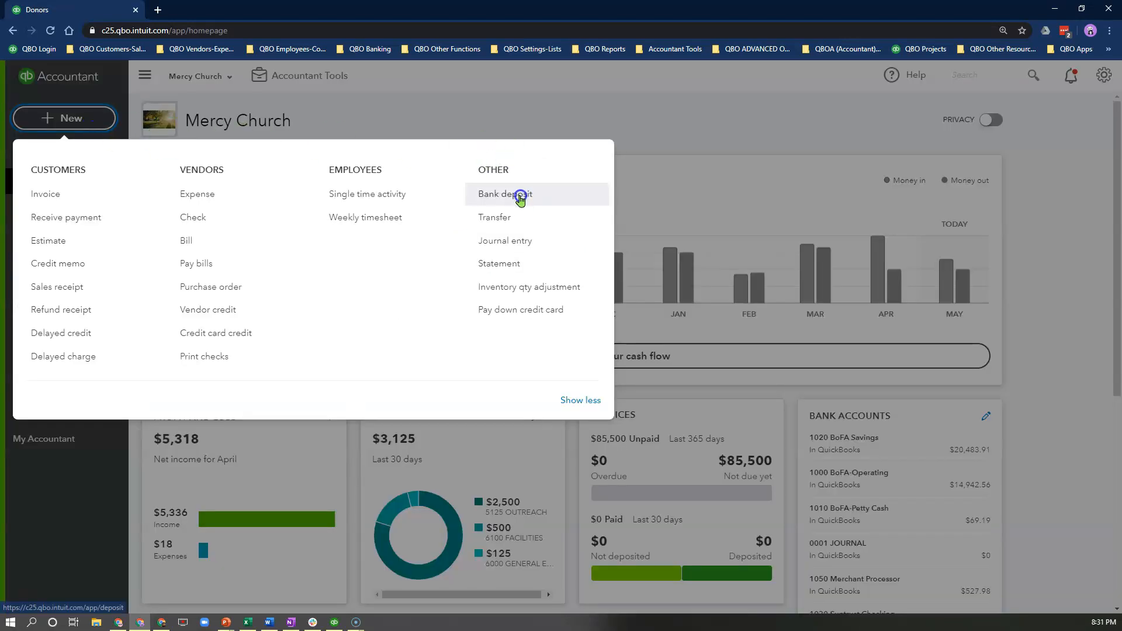
left_click(504, 194)
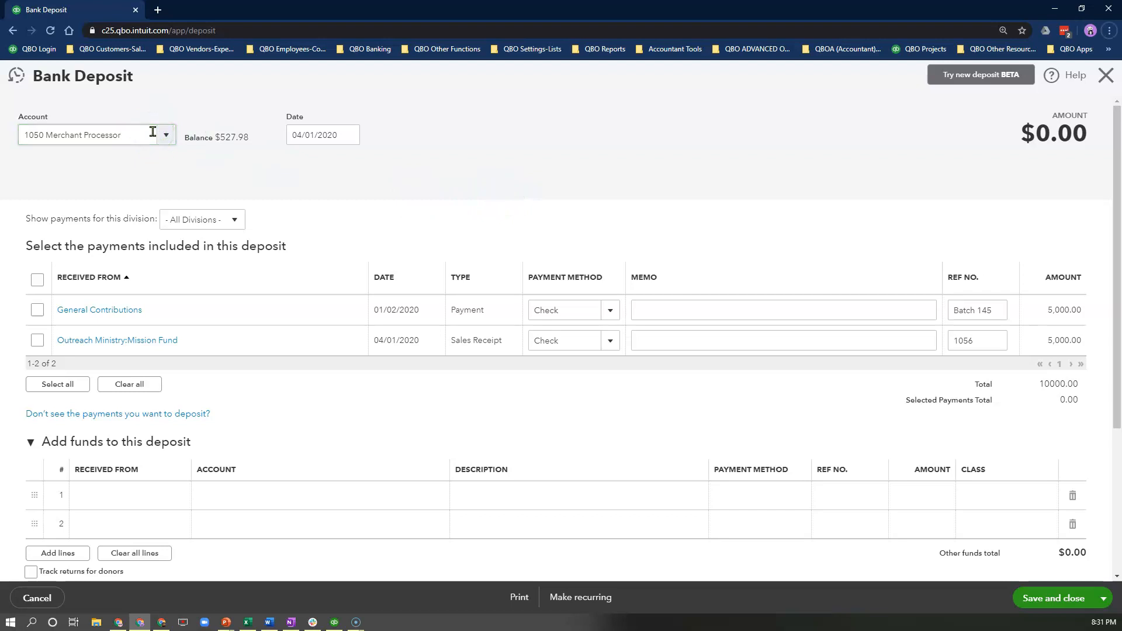
Deposit into 1000 BoFA-Operating with date 04/10/2020.
left_click(165, 134)
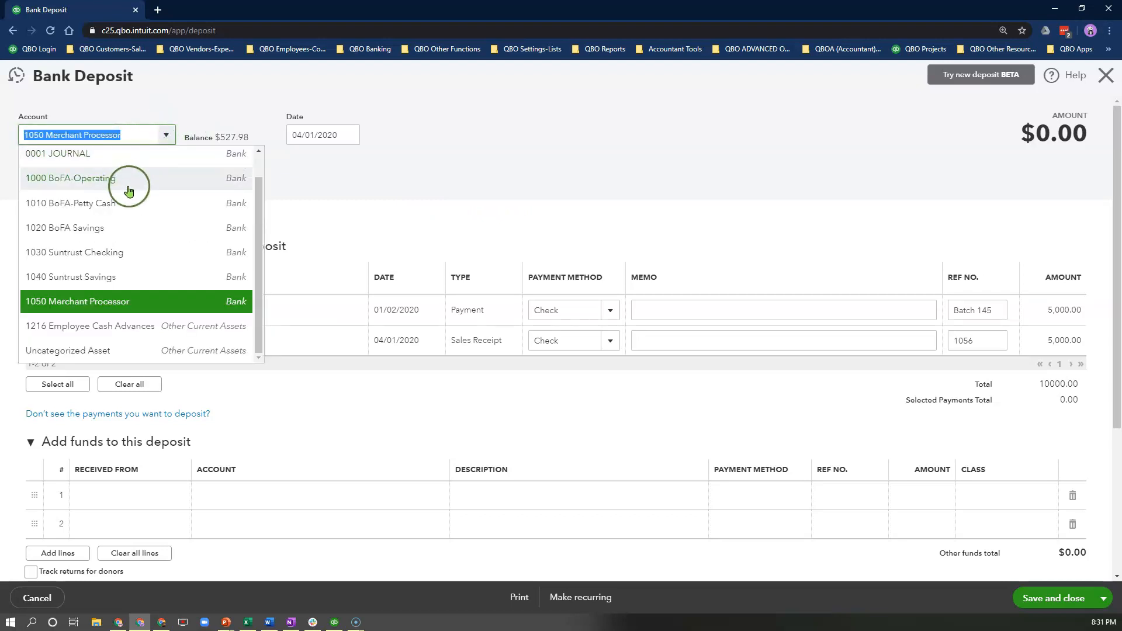
left_click(69, 178)
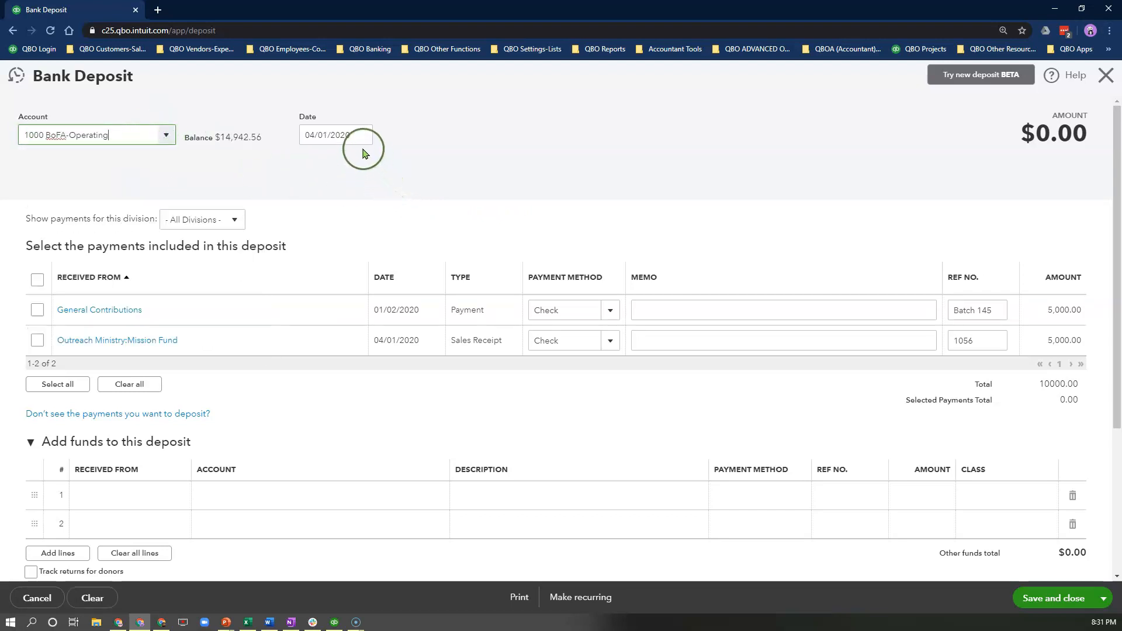
left_click(361, 135)
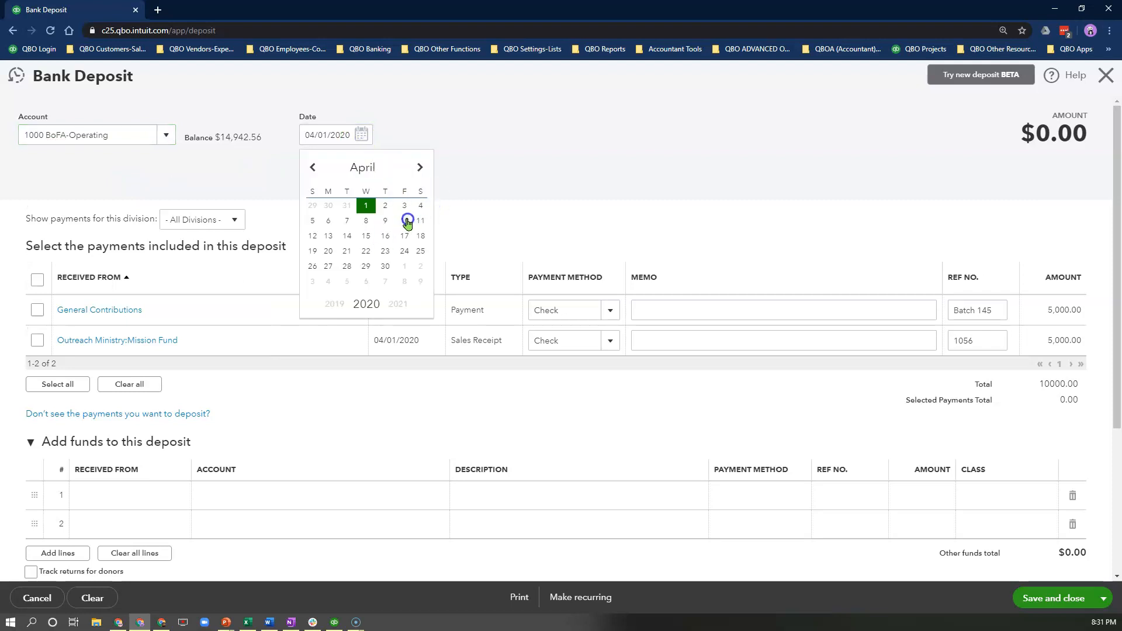
left_click(404, 220)
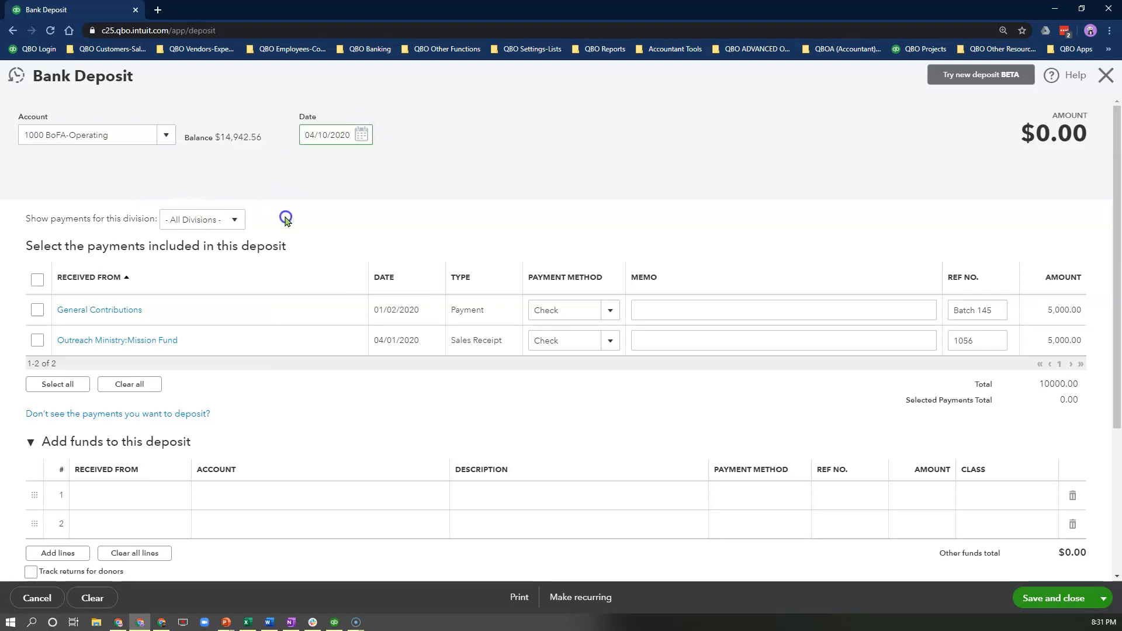
Filter to With Donor Restriction, include the $5,000 Mission Fund receipt, and save.
left_click(233, 219)
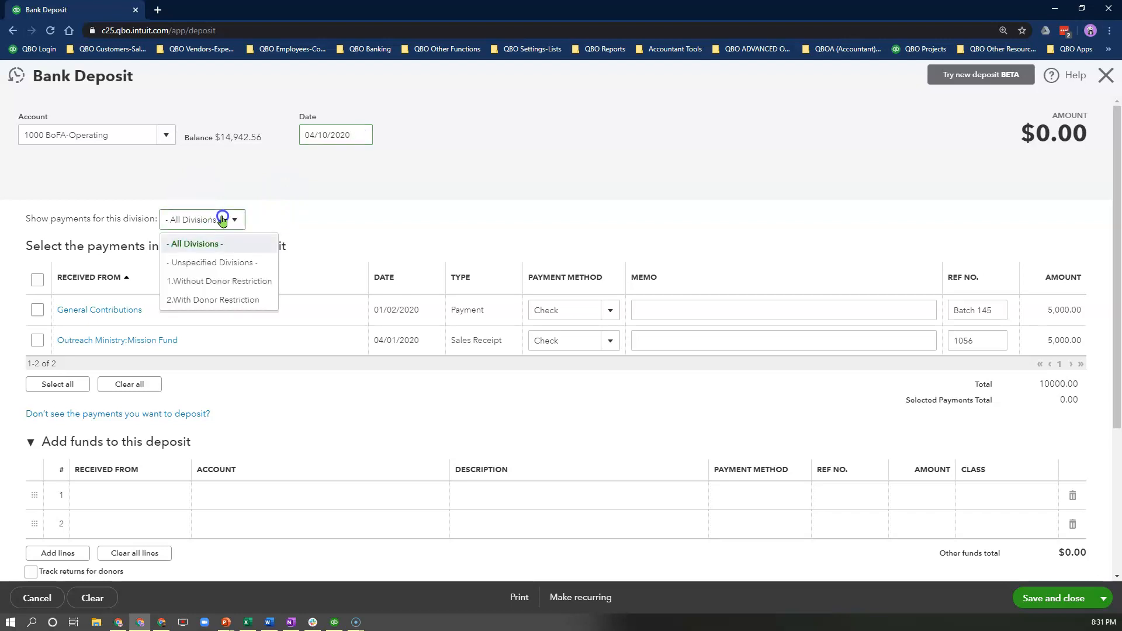
left_click(213, 299)
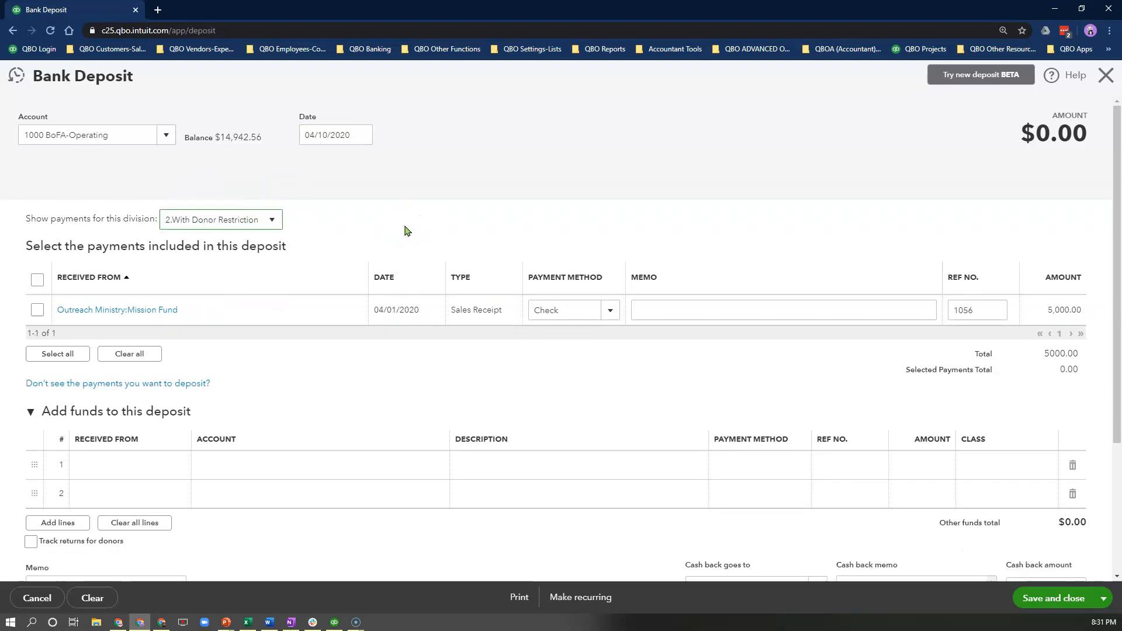
left_click(37, 310)
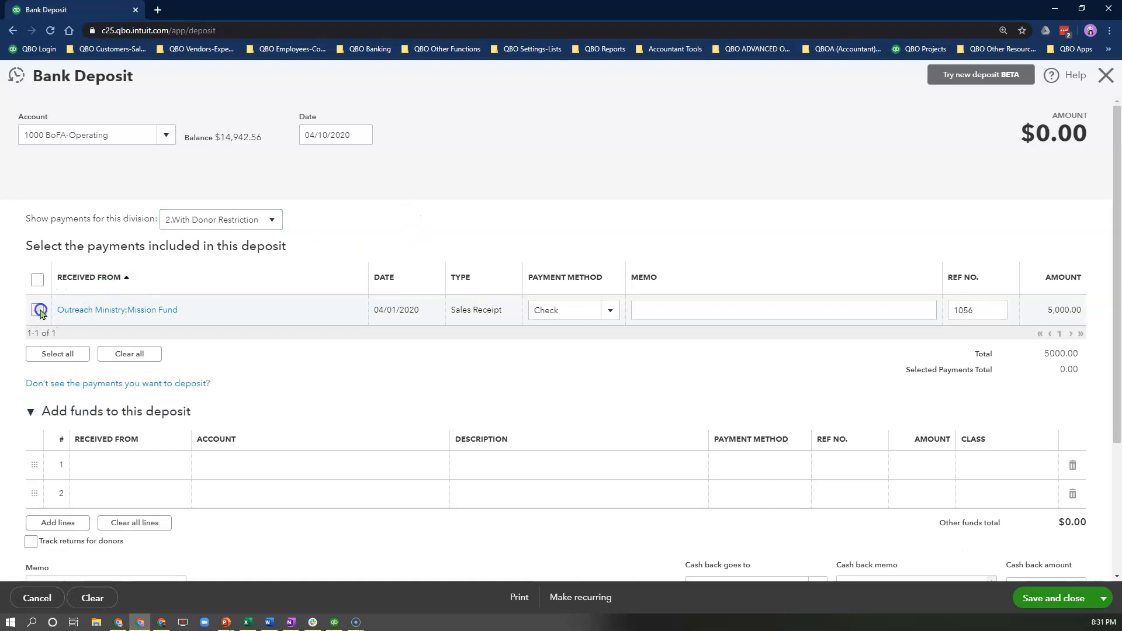
left_click(37, 309)
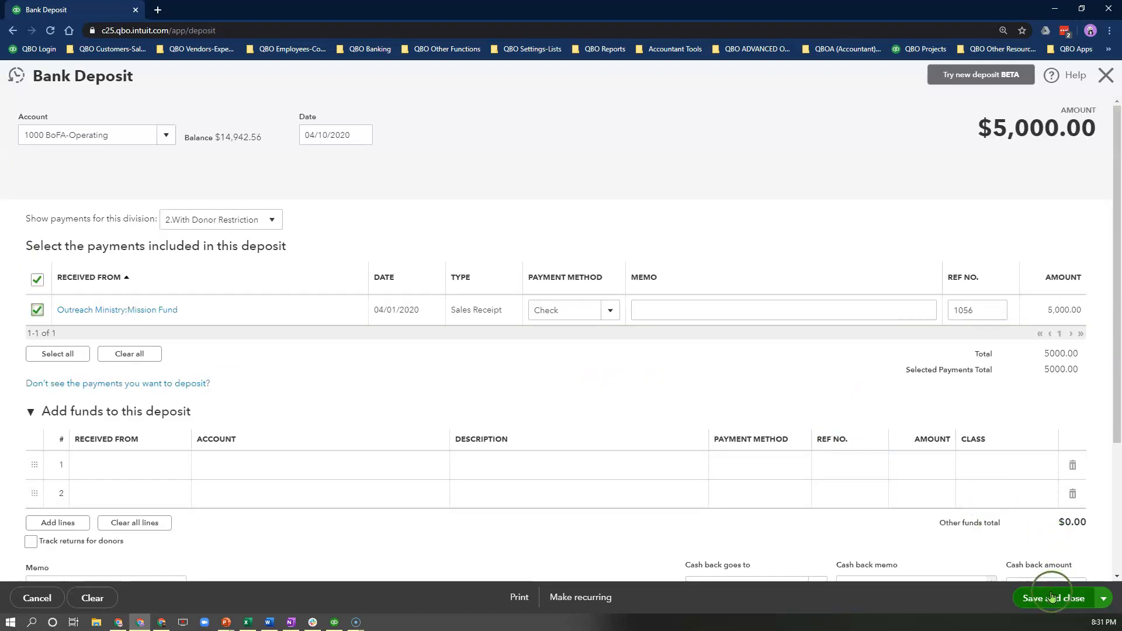
left_click(1051, 603)
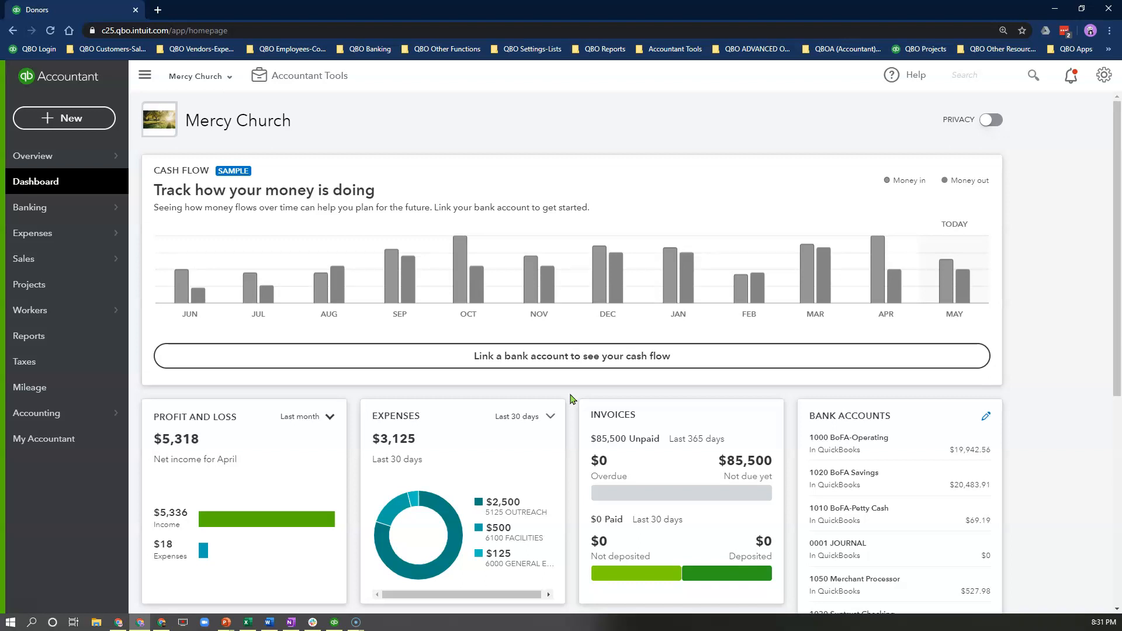
mouse_move(573, 399)
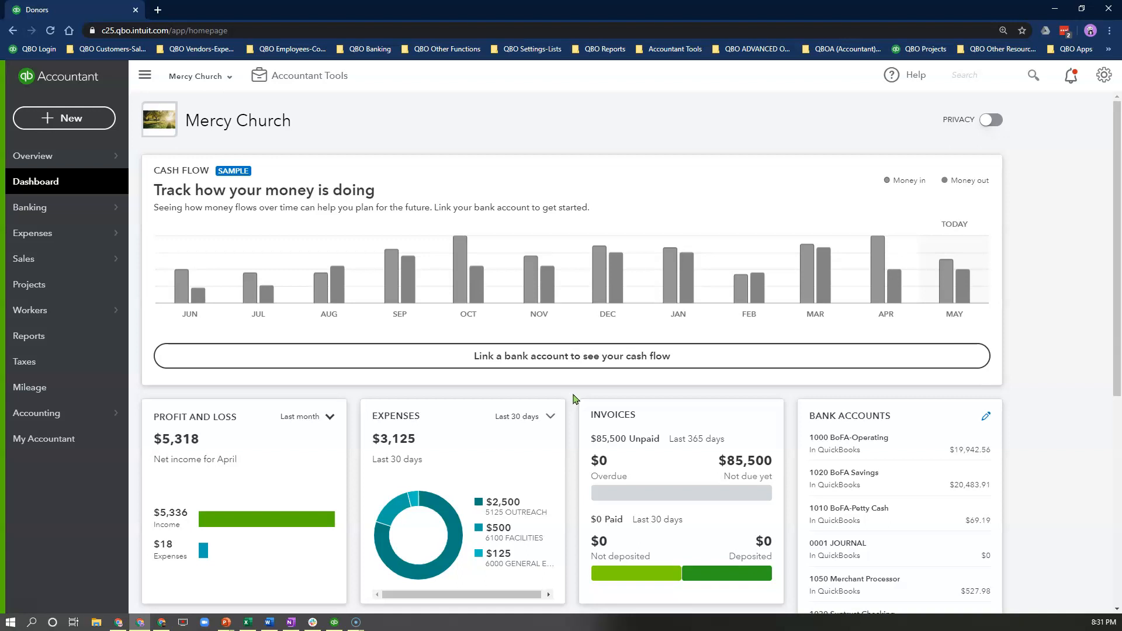